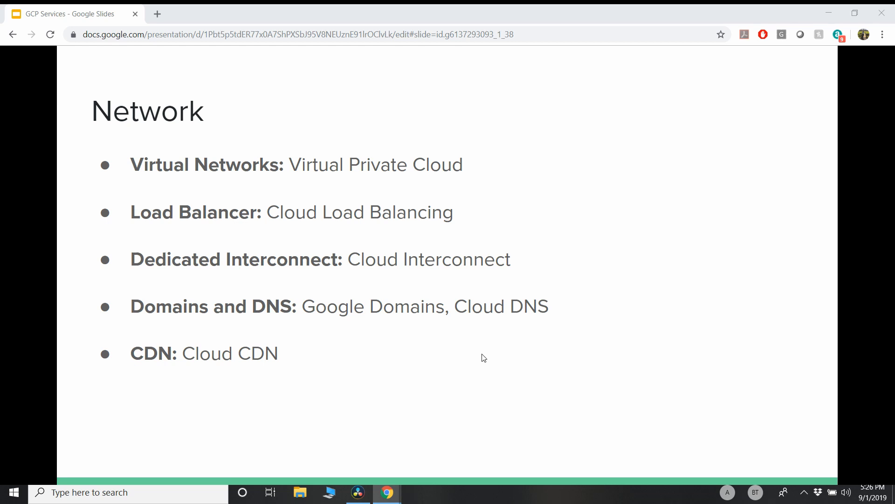
{"action": "mouse_move", "coordinate": [775, 281]}
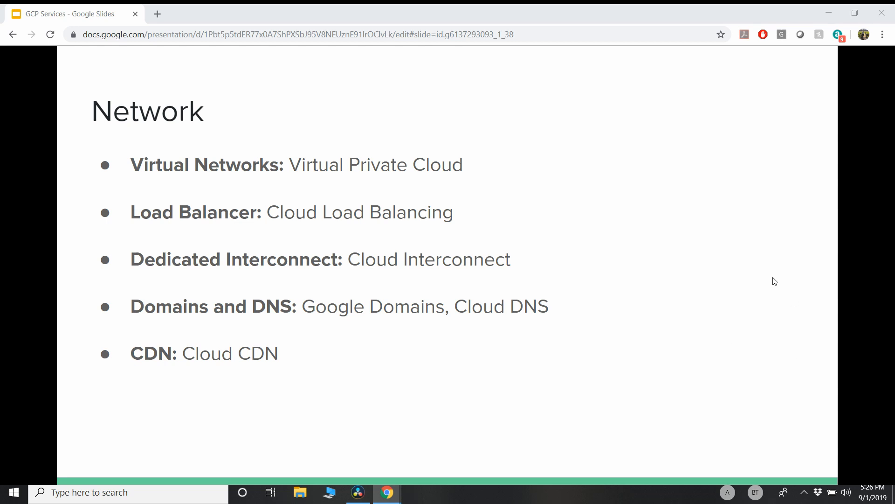
Advance to the Management Services slide listing Stackdriver Monitoring, Logging and Cloud Deployment Manager
{"action": "key", "text": "Right"}
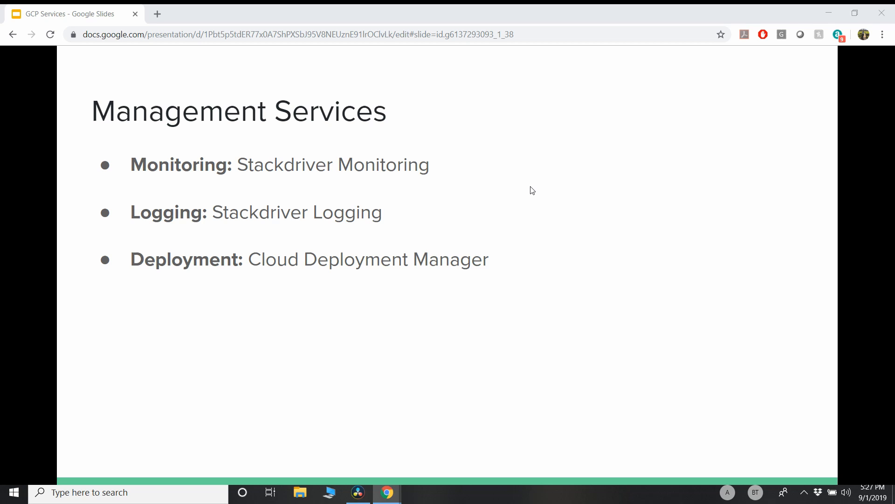
Advance to the Other Services slide marked as not so important for now
{"action": "key", "text": "Right"}
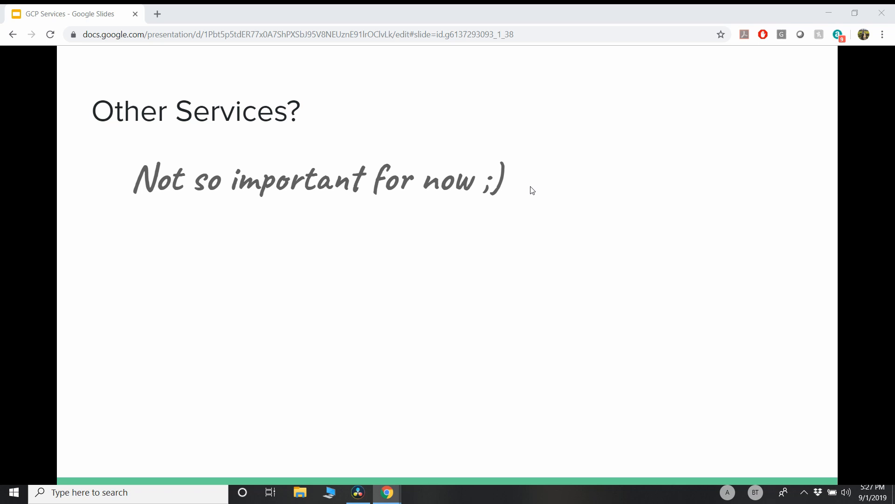
Advance to the question slide asking which two GCP services run managed containers
{"action": "key", "text": "Right"}
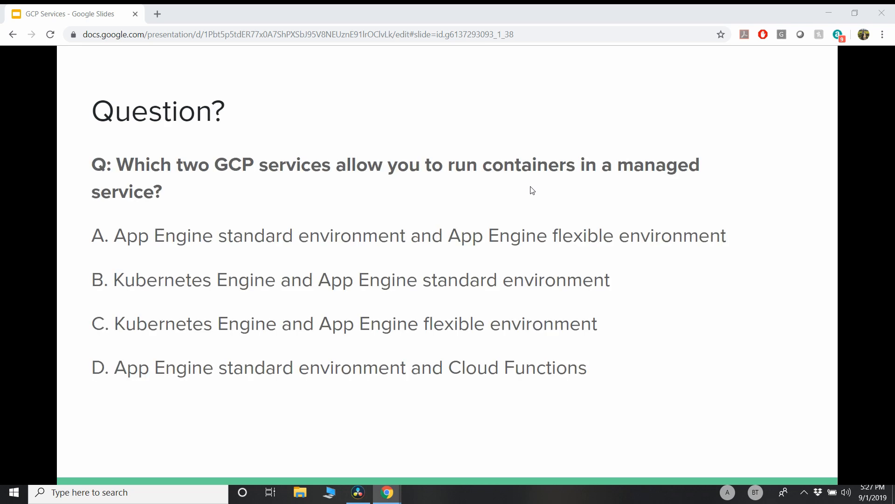